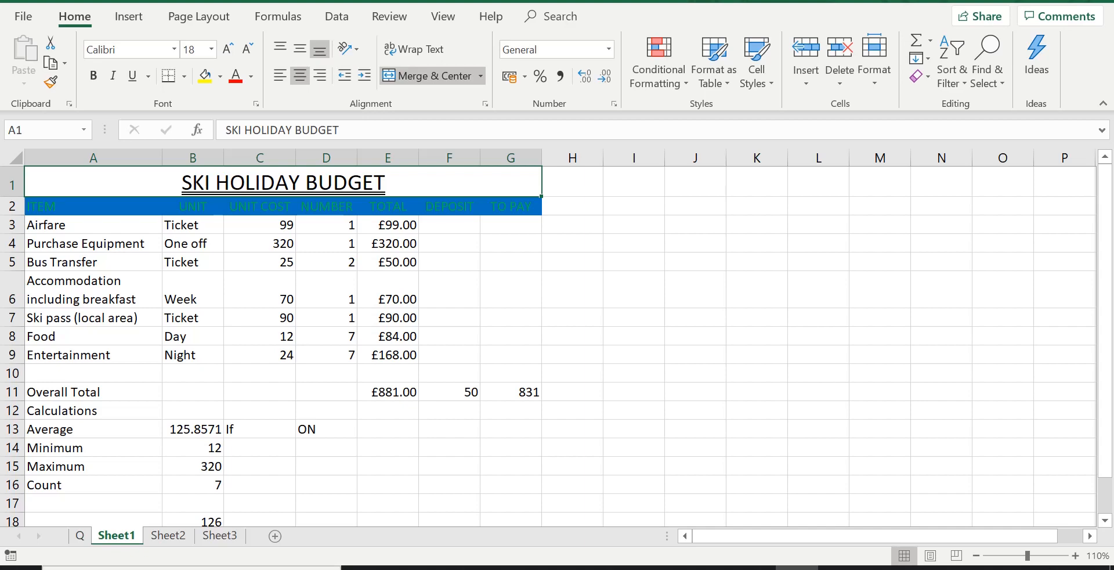
mouse_move(140, 457)
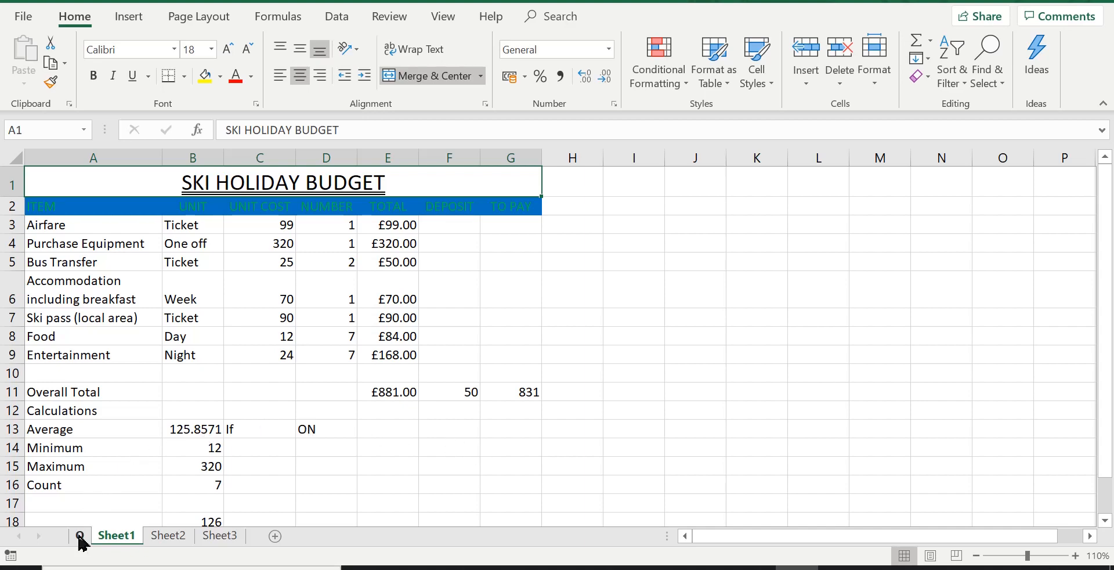
Read the Q sheet's question, then check the Airfare, equipment, Overall Total and amount-to-pay formulas
left_click(80, 536)
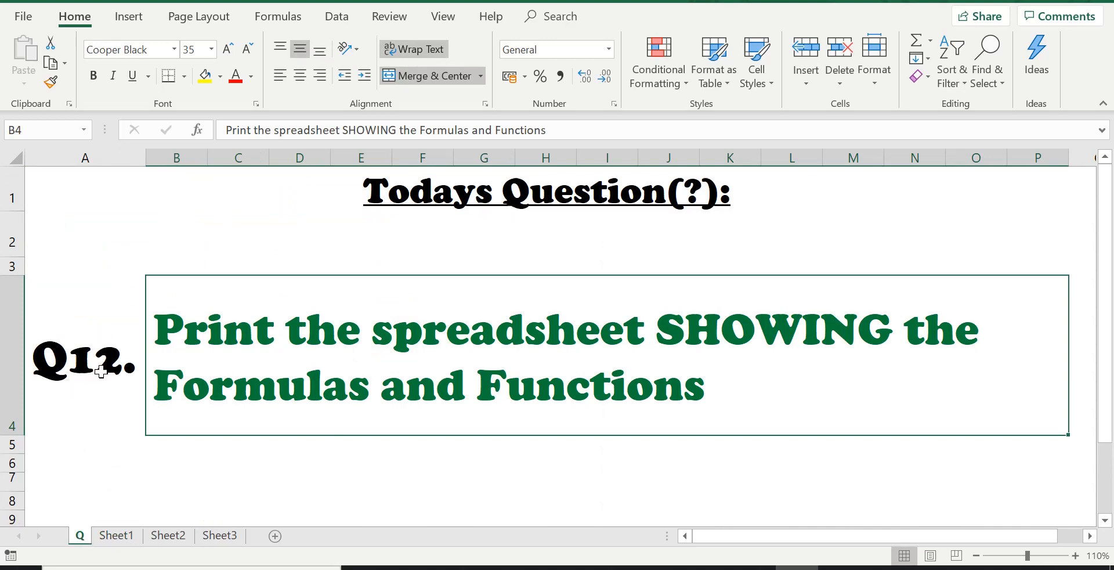
mouse_move(555, 355)
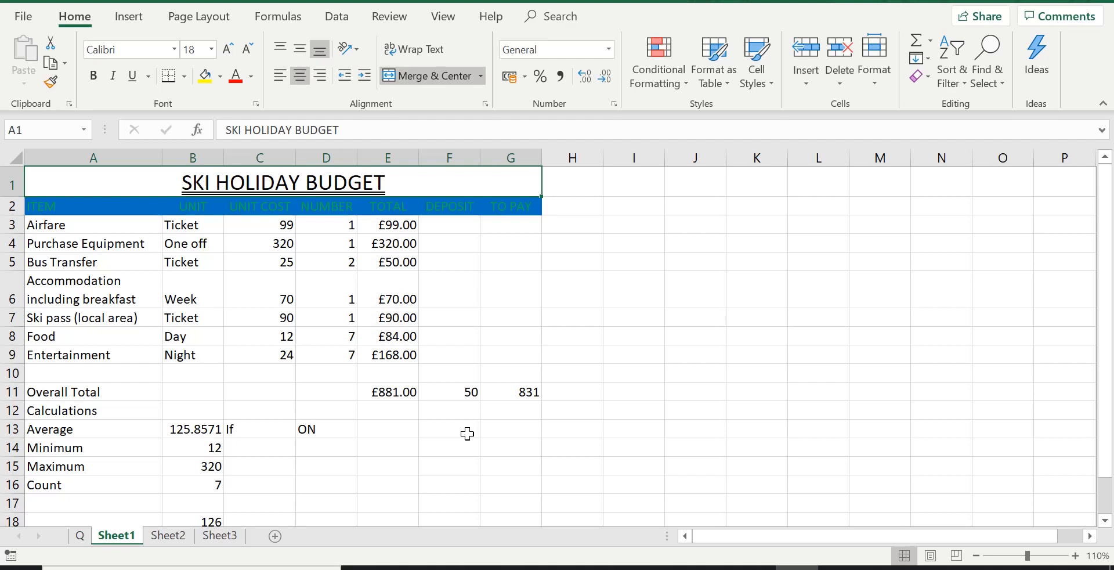
mouse_move(50, 190)
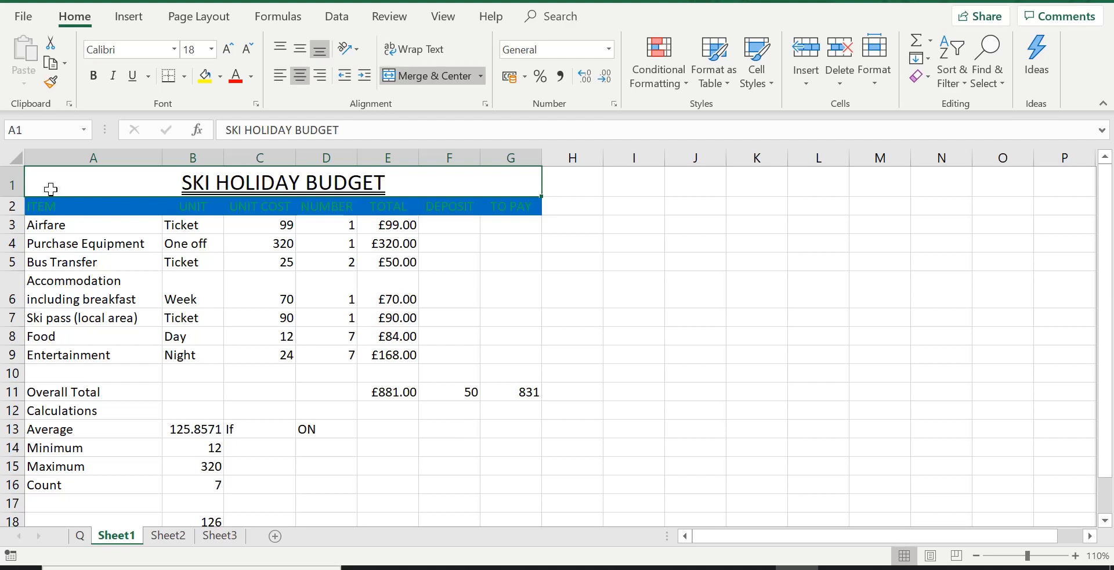
mouse_move(117, 456)
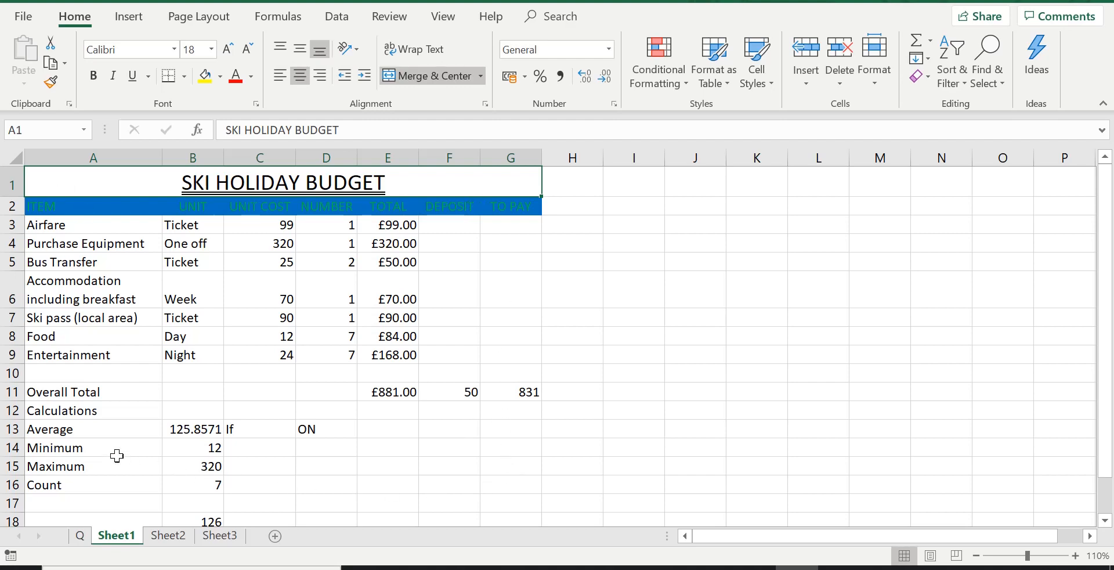
mouse_move(112, 330)
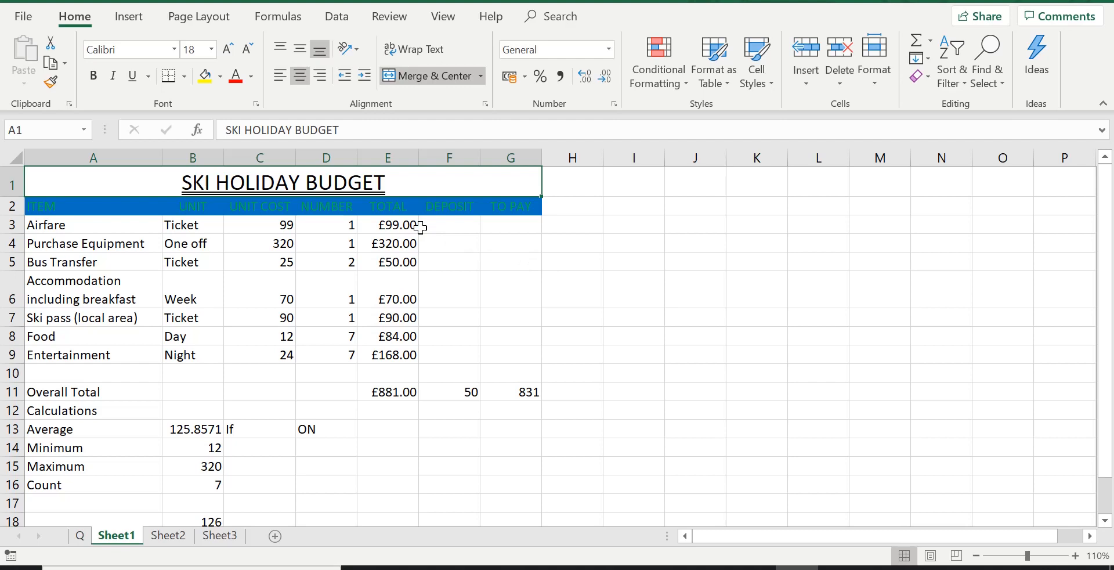
left_click(387, 224)
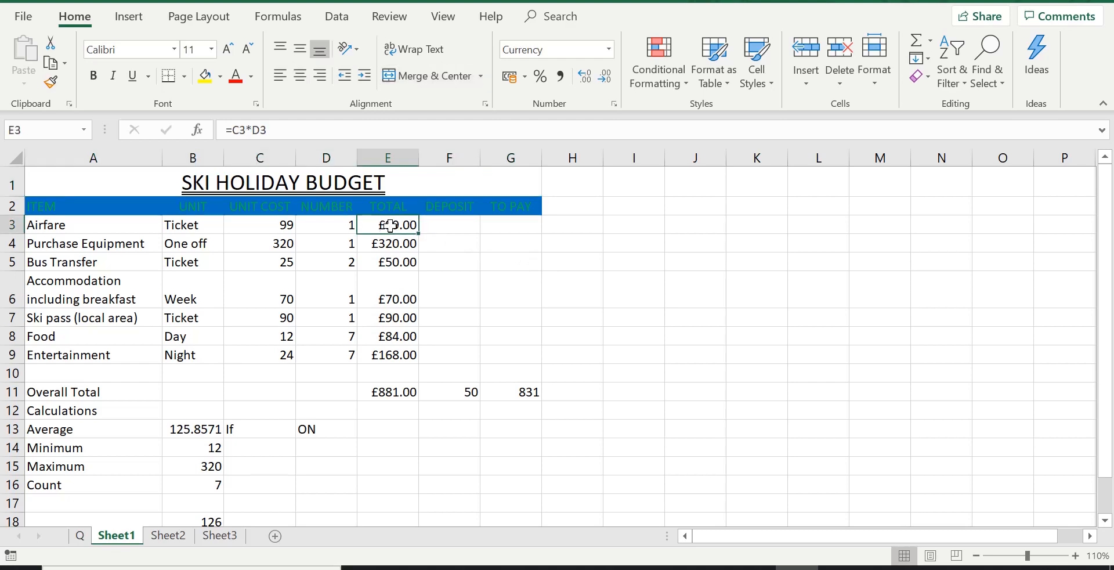
mouse_move(390, 358)
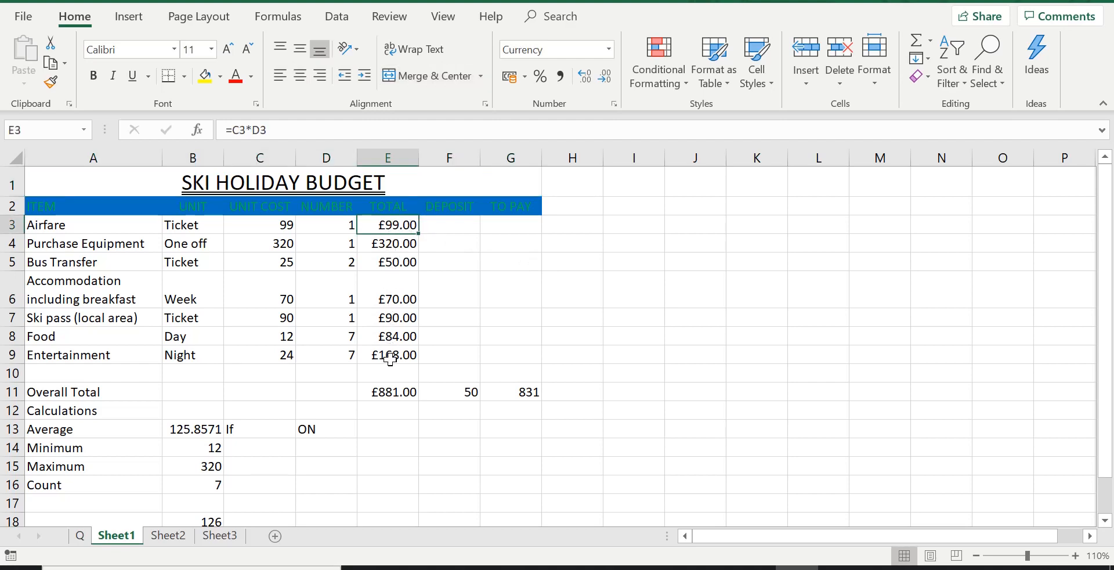
mouse_move(402, 255)
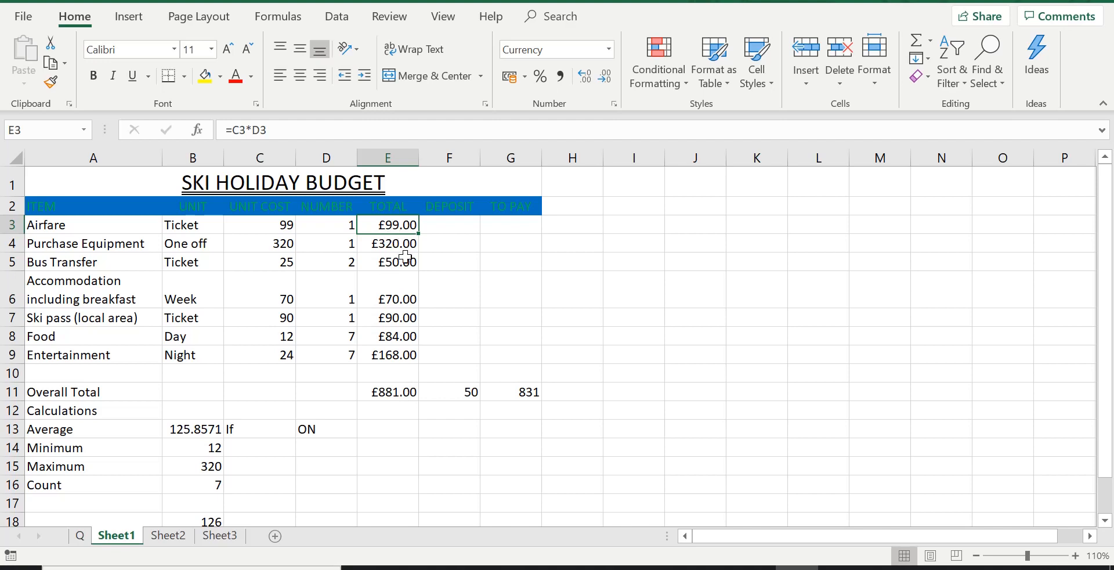
mouse_move(400, 234)
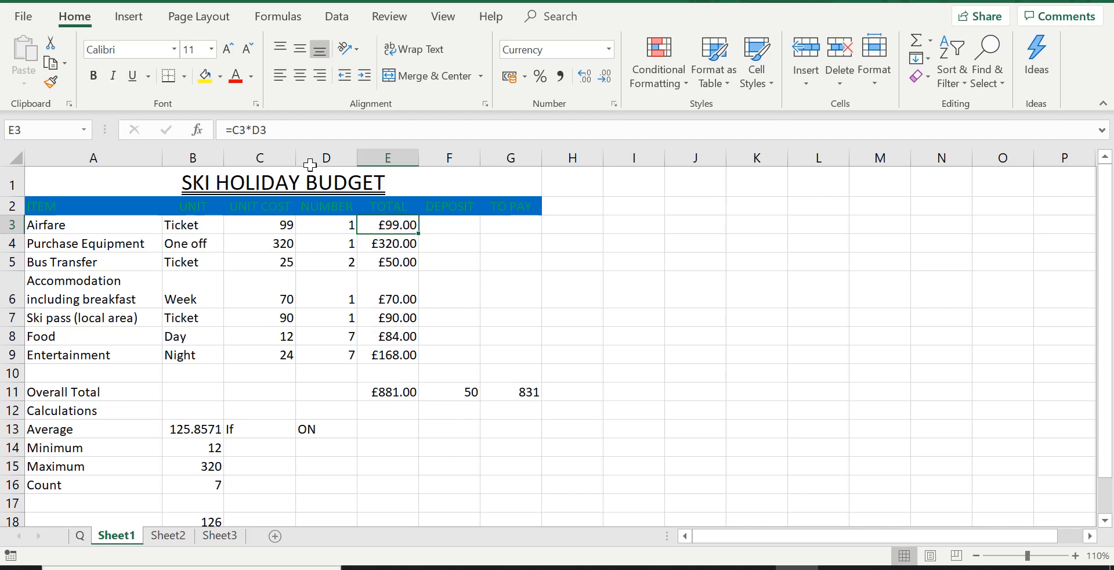
mouse_move(278, 129)
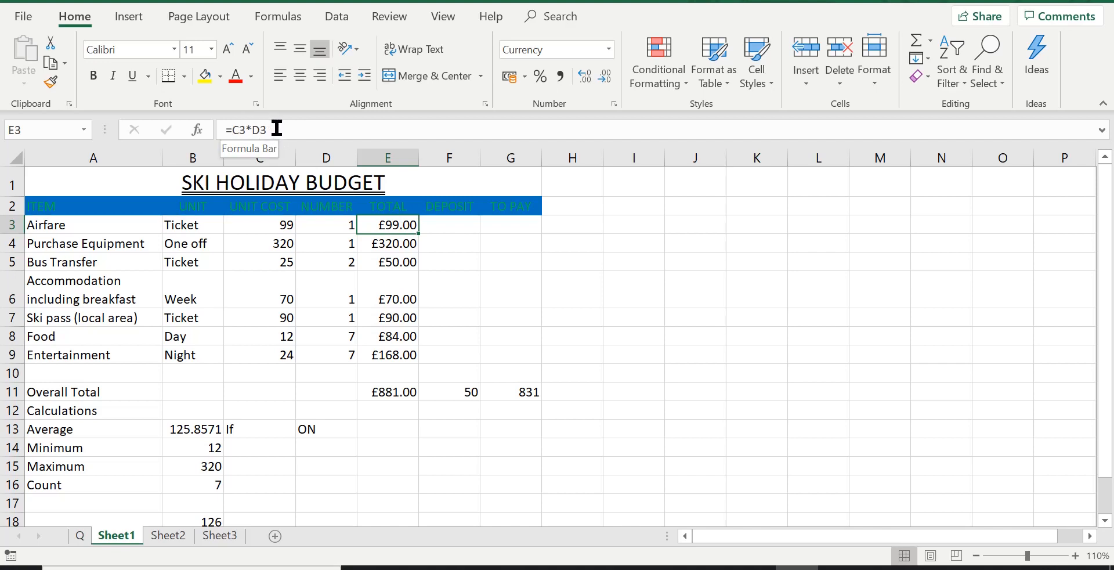
left_click(387, 243)
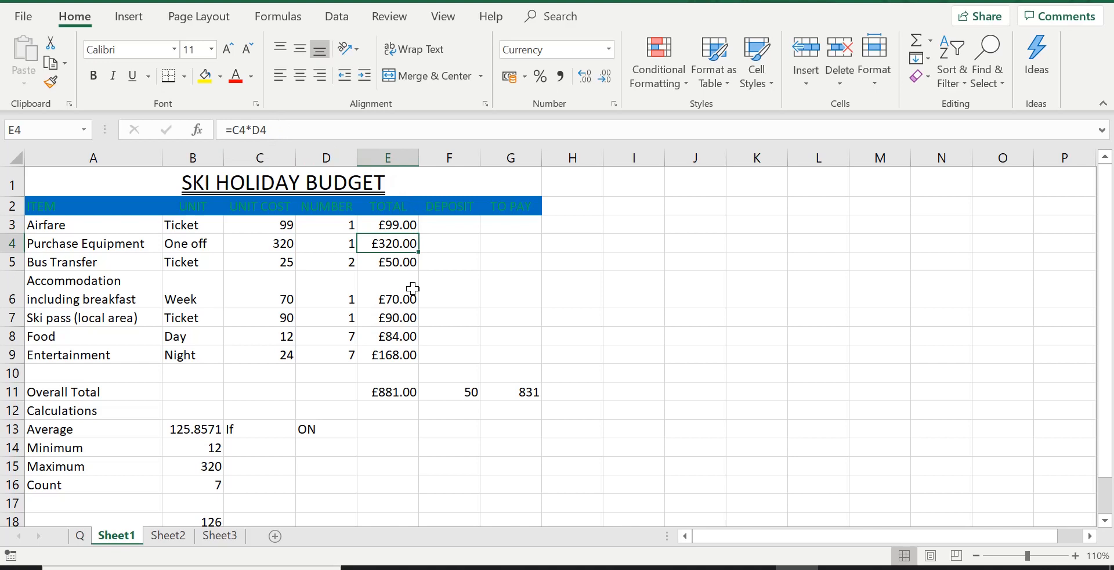
left_click(387, 392)
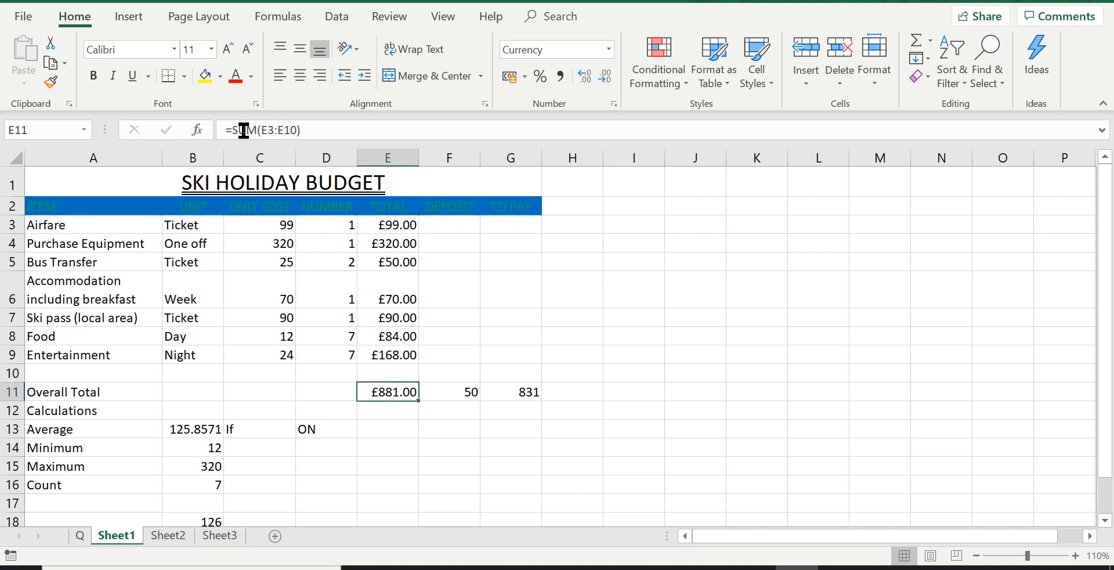
left_click(510, 392)
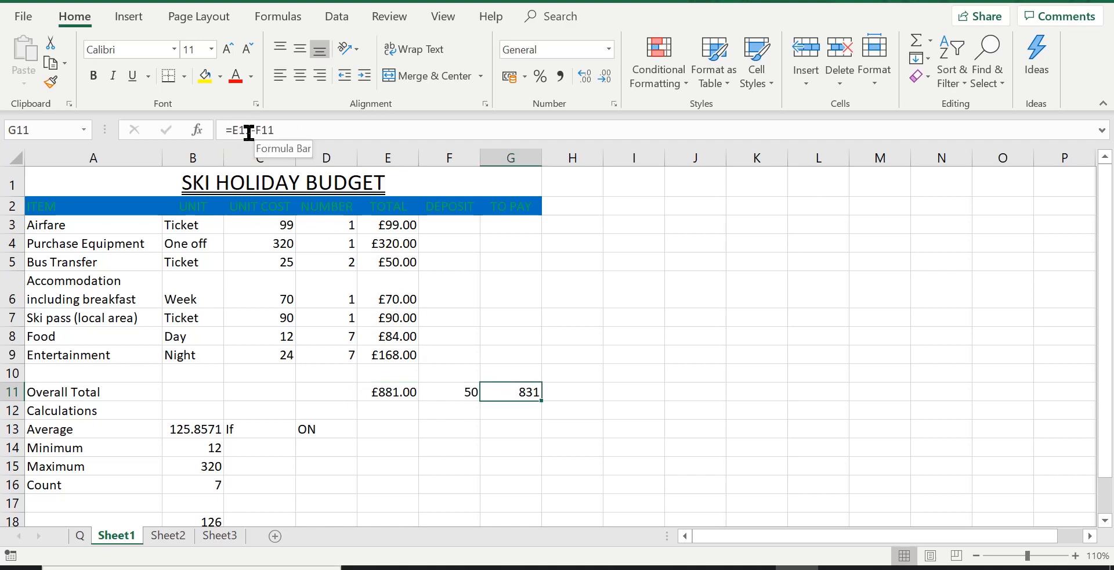
Check the AVERAGE in B13, COUNTA in B16, the IF giving ON, and ROUND in B18
left_click(192, 429)
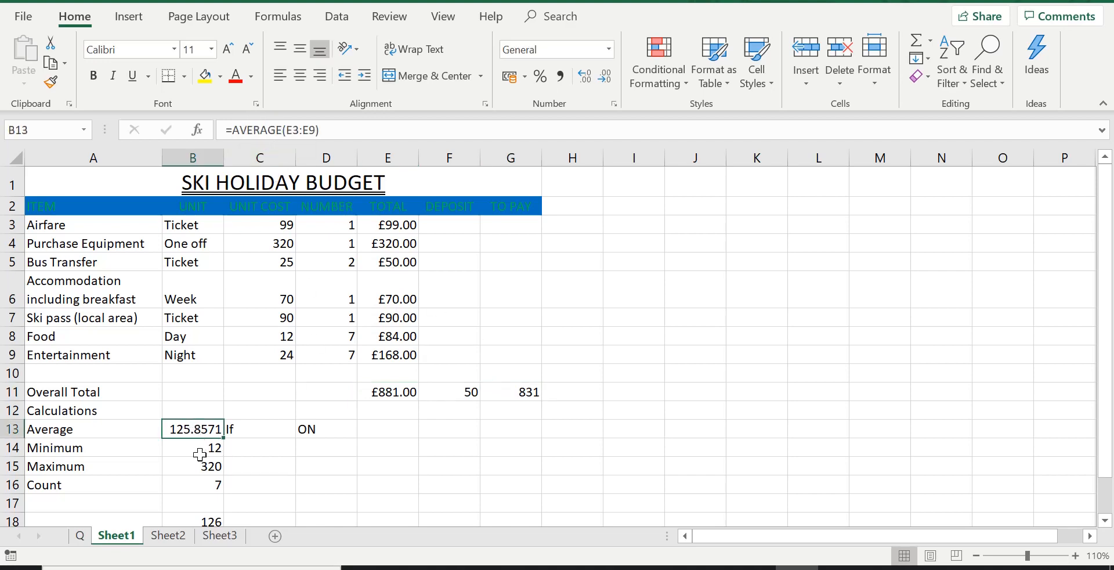
mouse_move(208, 456)
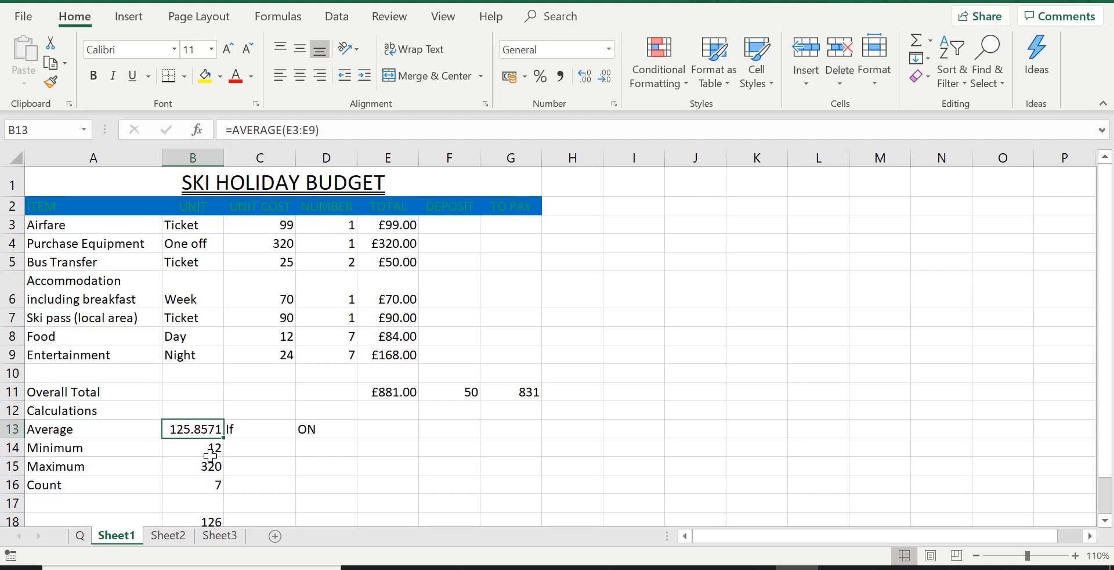
mouse_move(187, 469)
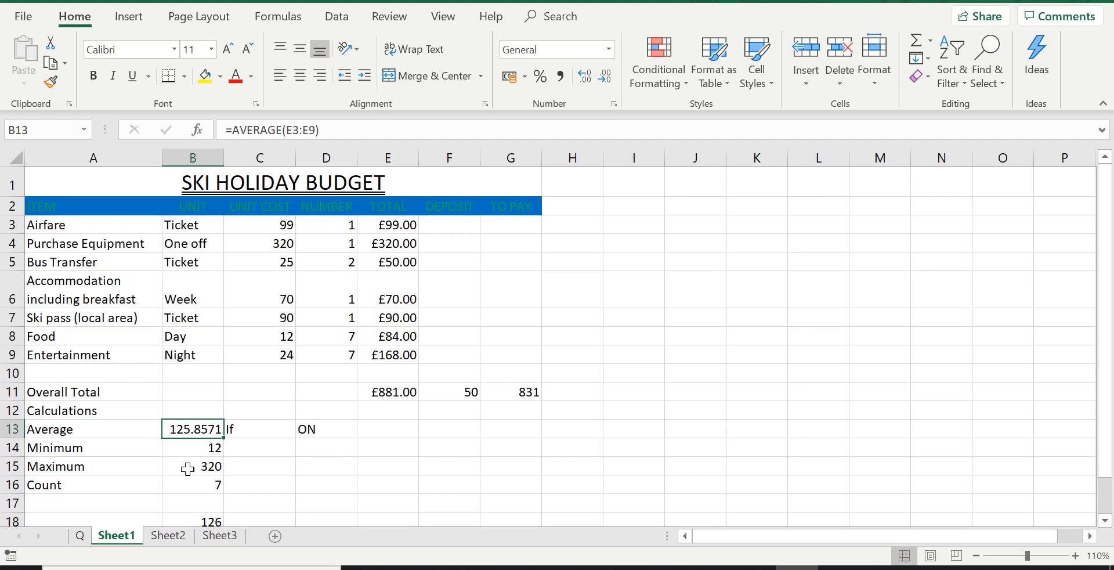
mouse_move(199, 489)
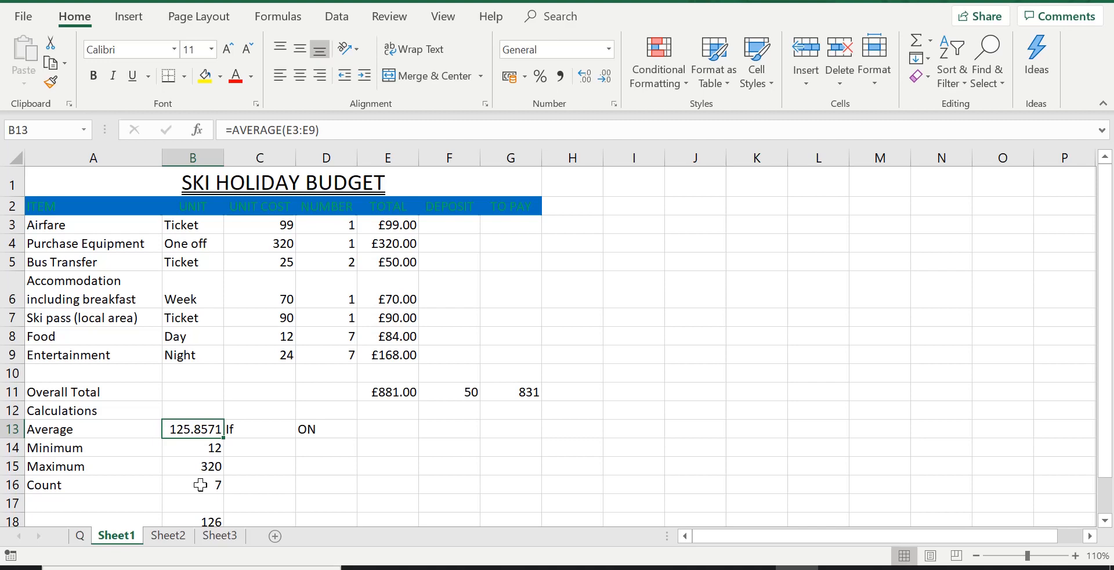
left_click(192, 484)
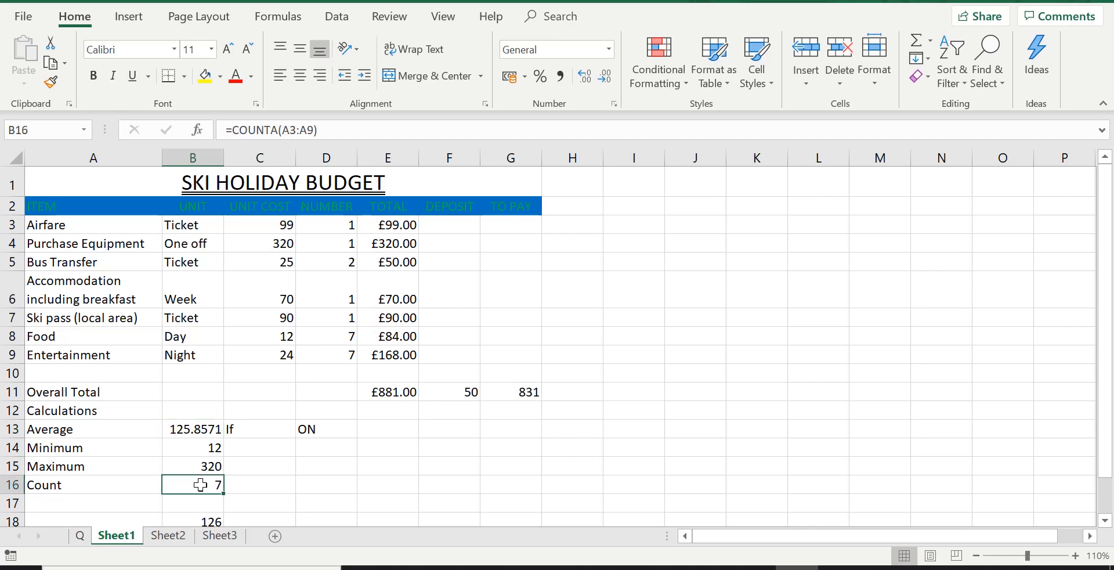
mouse_move(267, 129)
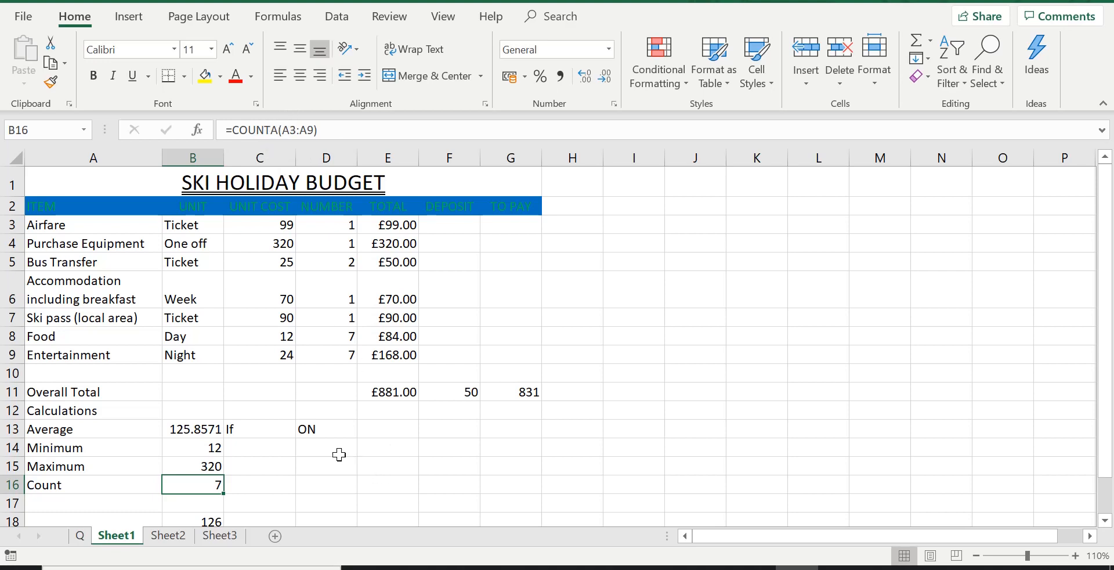
left_click(325, 428)
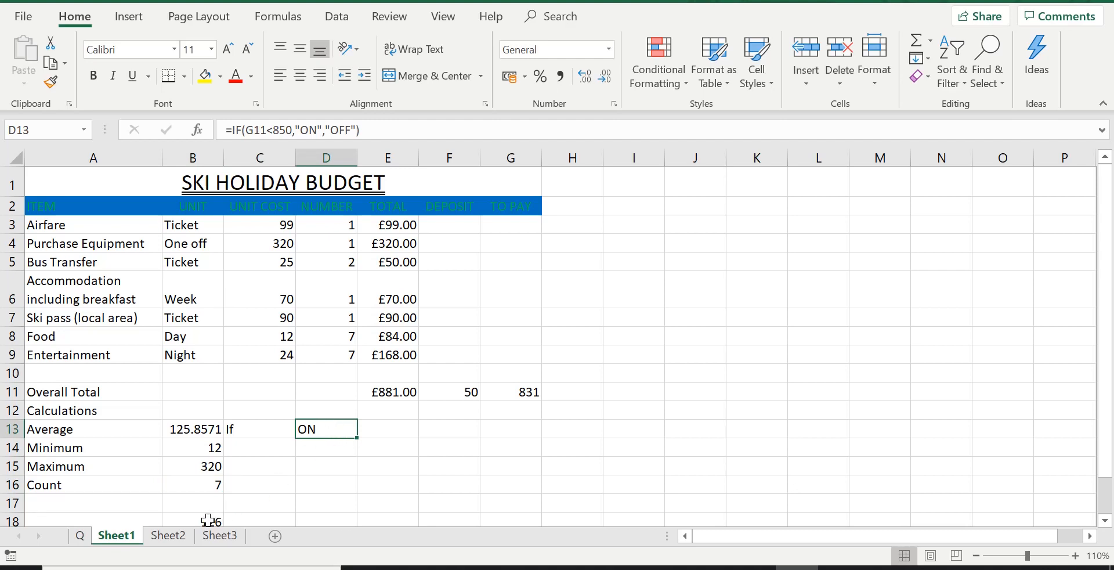
left_click(192, 519)
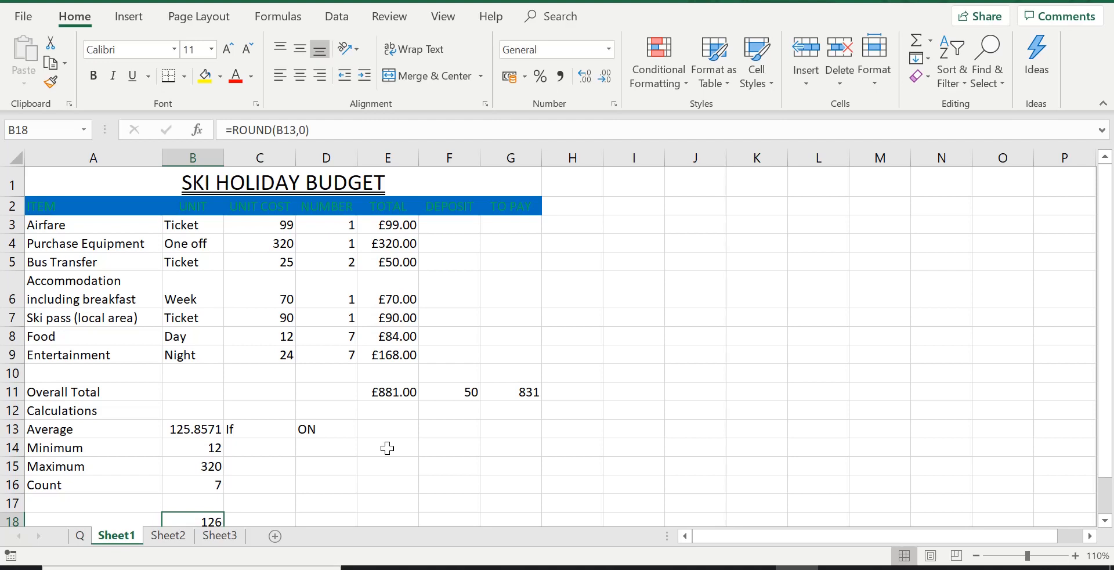
mouse_move(234, 429)
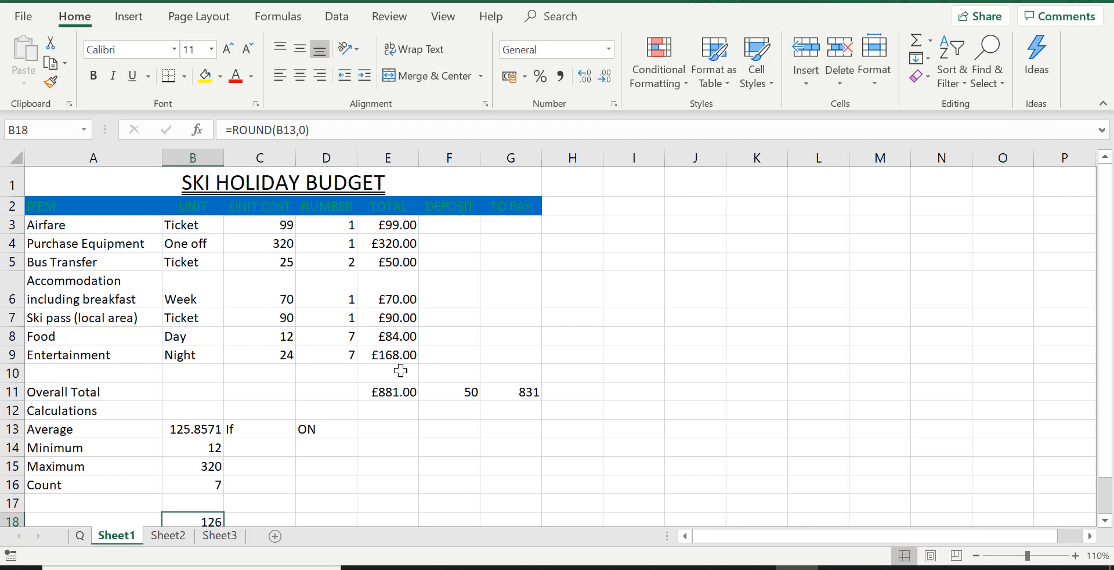
mouse_move(373, 339)
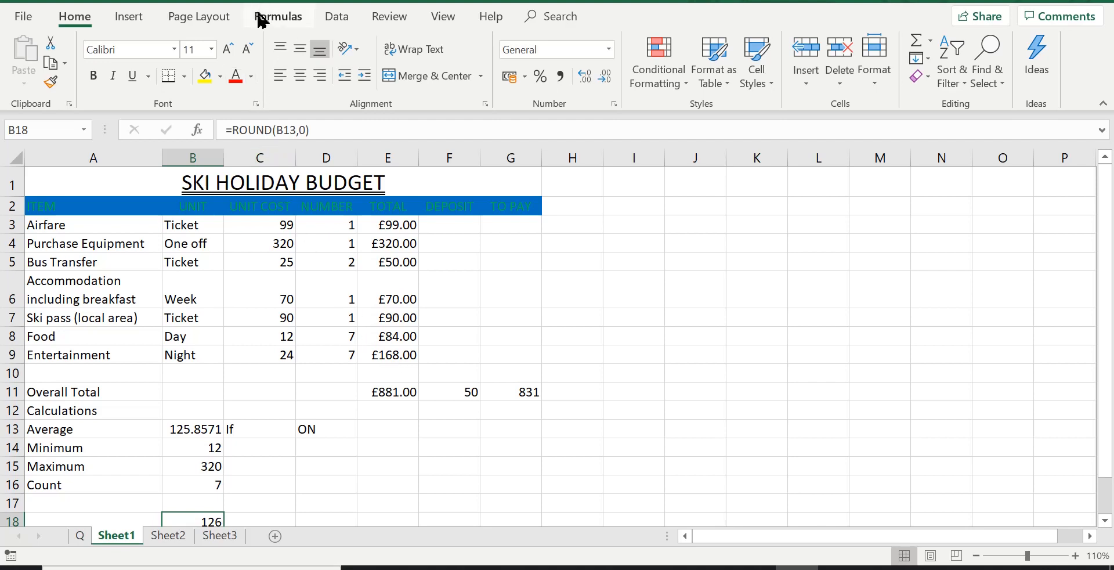
mouse_move(291, 28)
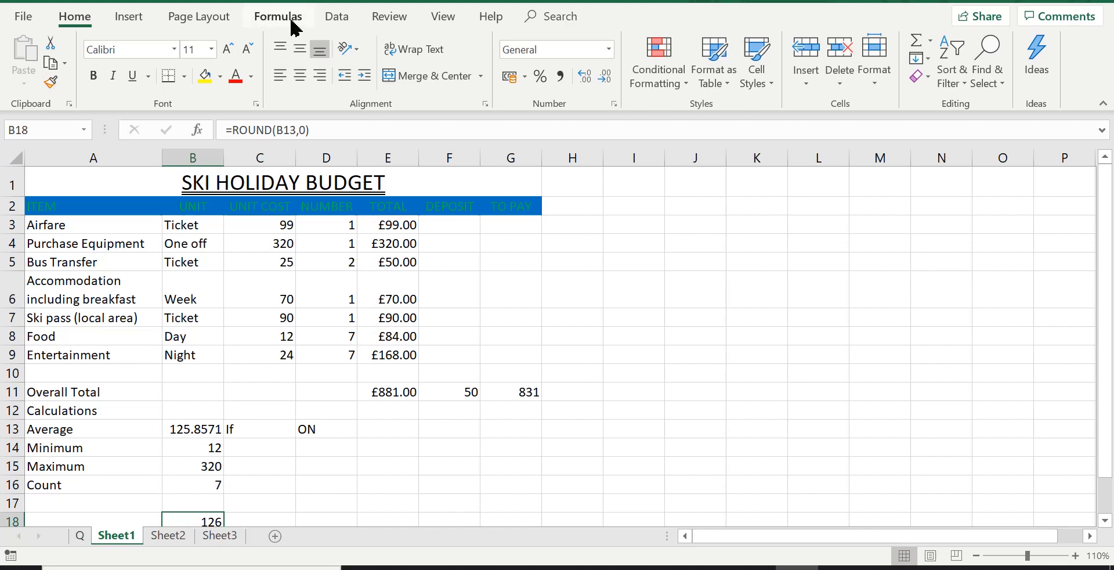
Go to the Formulas ribbon and turn on Show Formulas
left_click(278, 16)
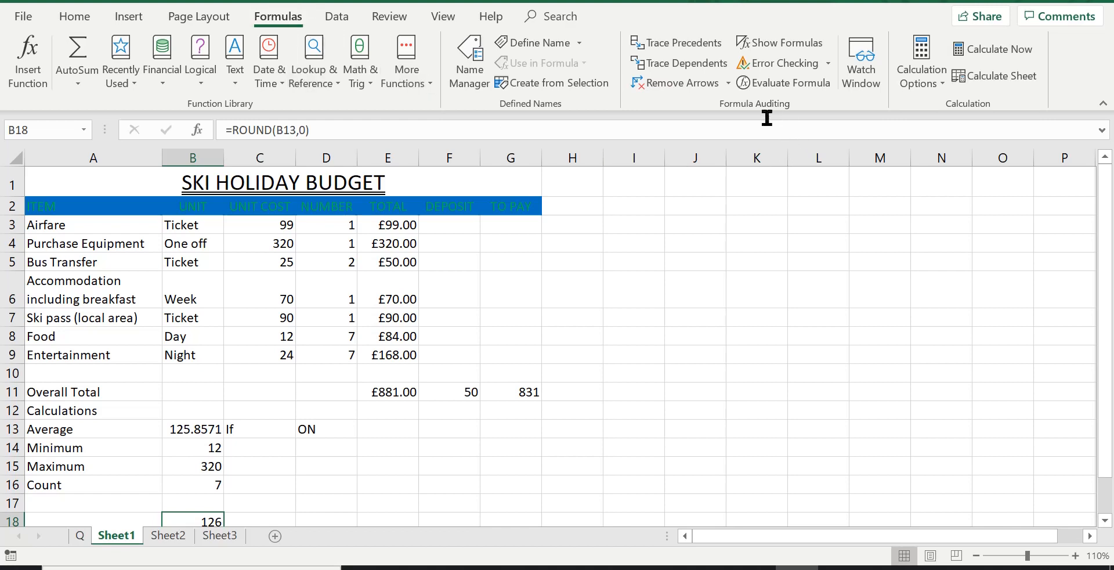
mouse_move(794, 115)
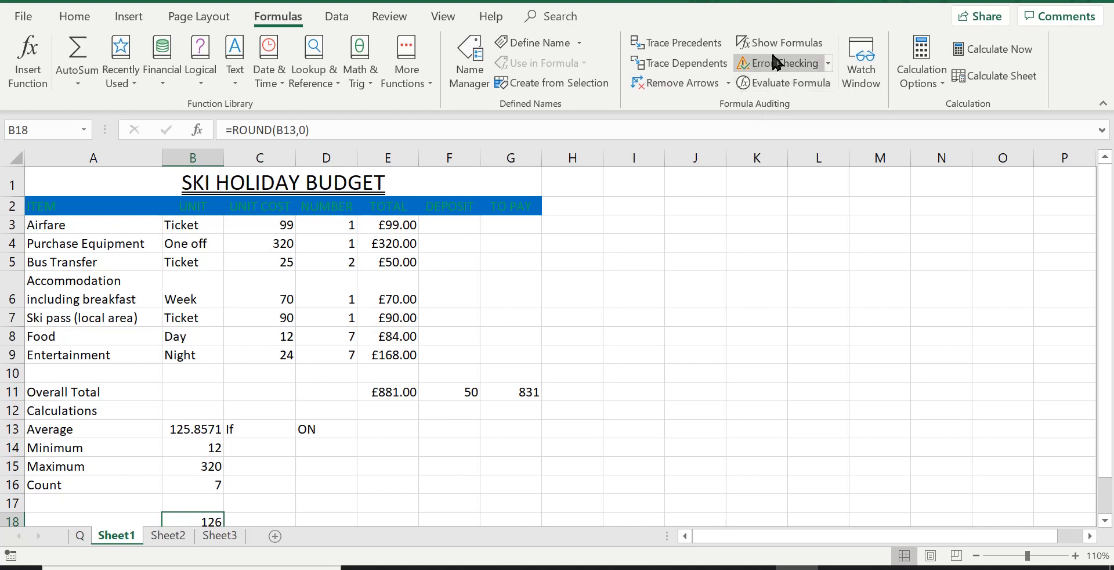
mouse_move(779, 42)
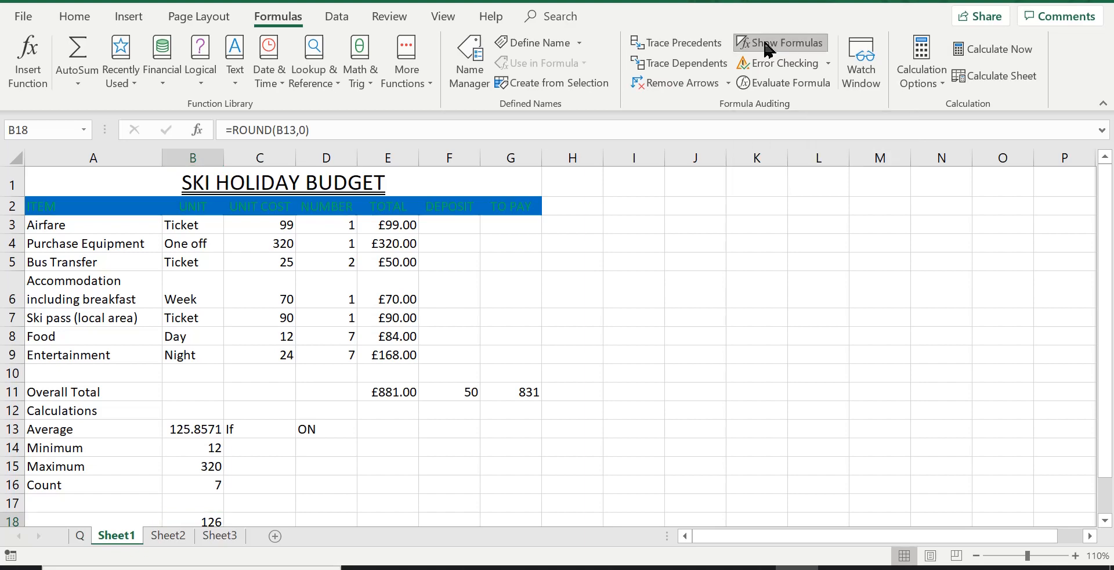
left_click(780, 43)
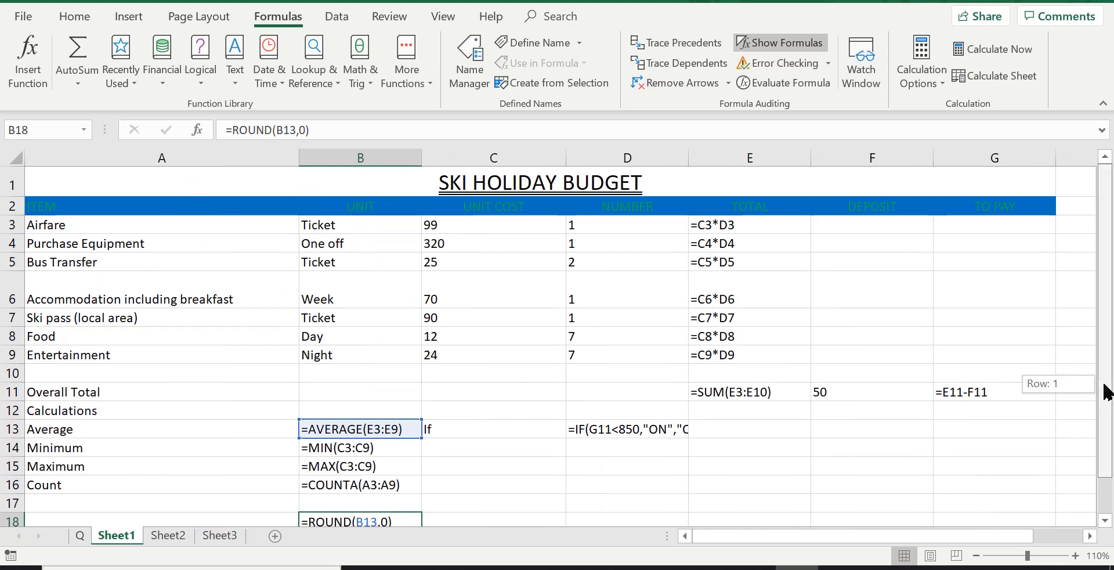
Scroll down the formula view to see every formula through ROUND in B18
scroll("down", 3)
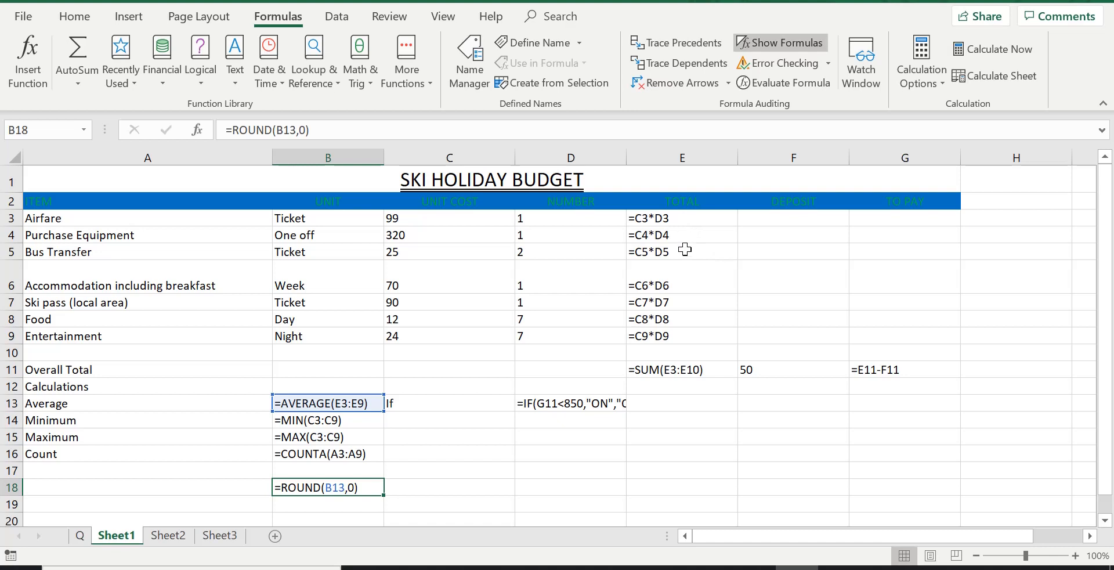
mouse_move(675, 369)
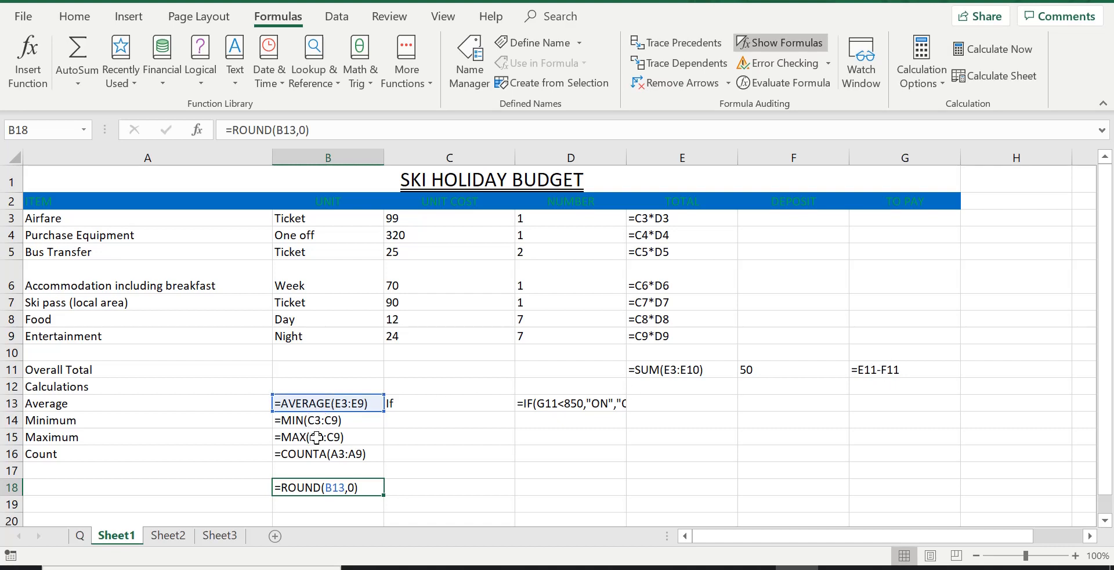
mouse_move(478, 468)
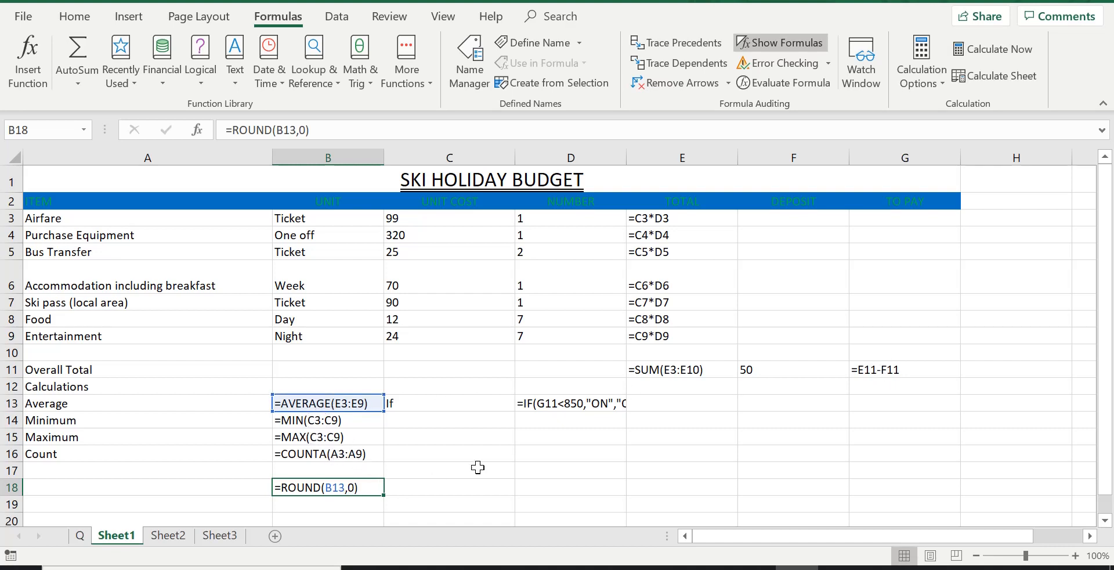
mouse_move(576, 411)
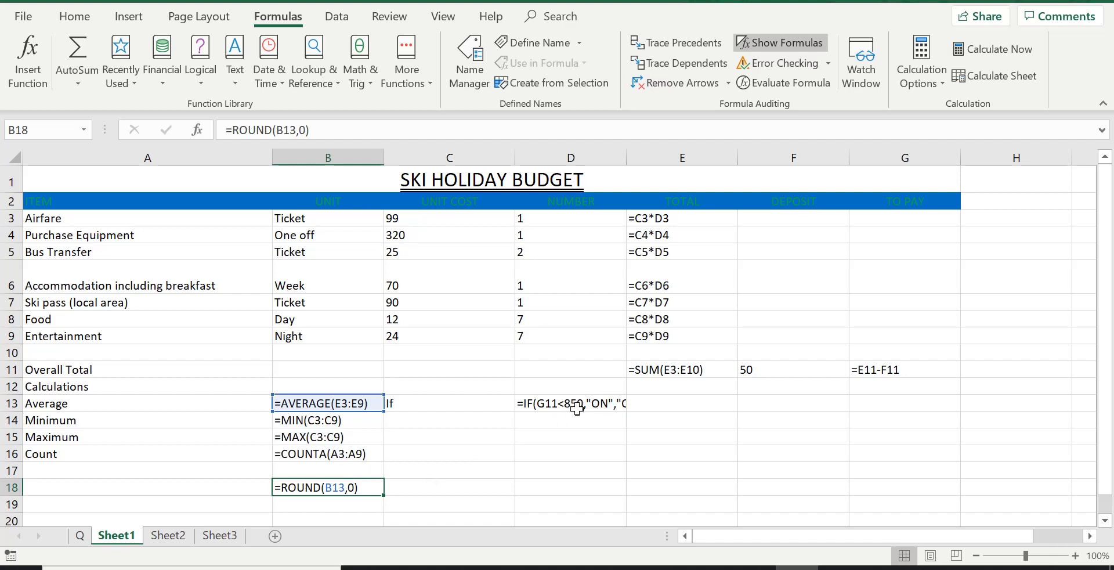
mouse_move(586, 402)
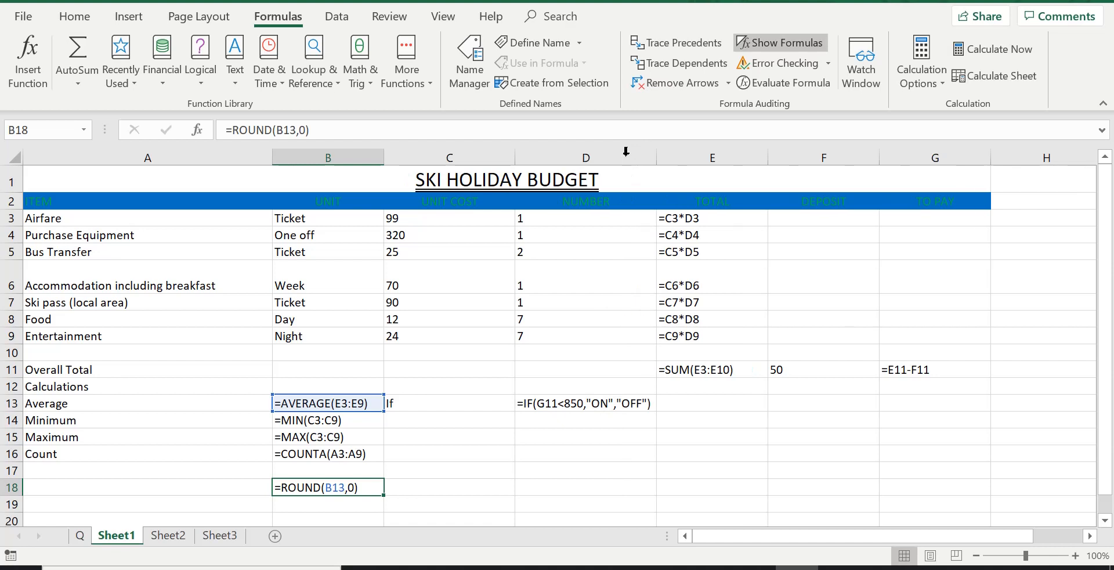
mouse_move(579, 408)
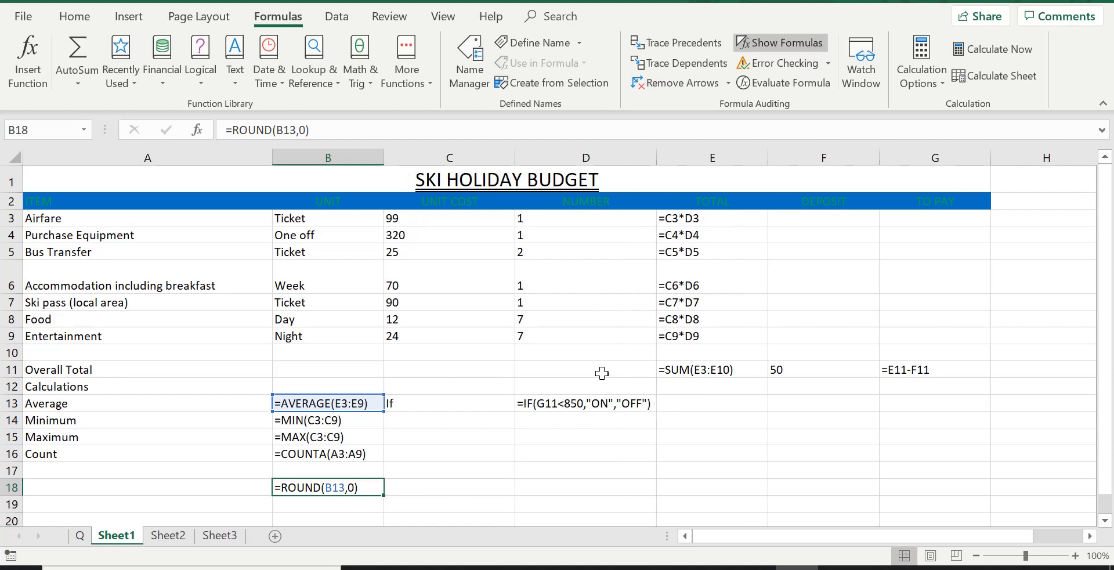
mouse_move(607, 400)
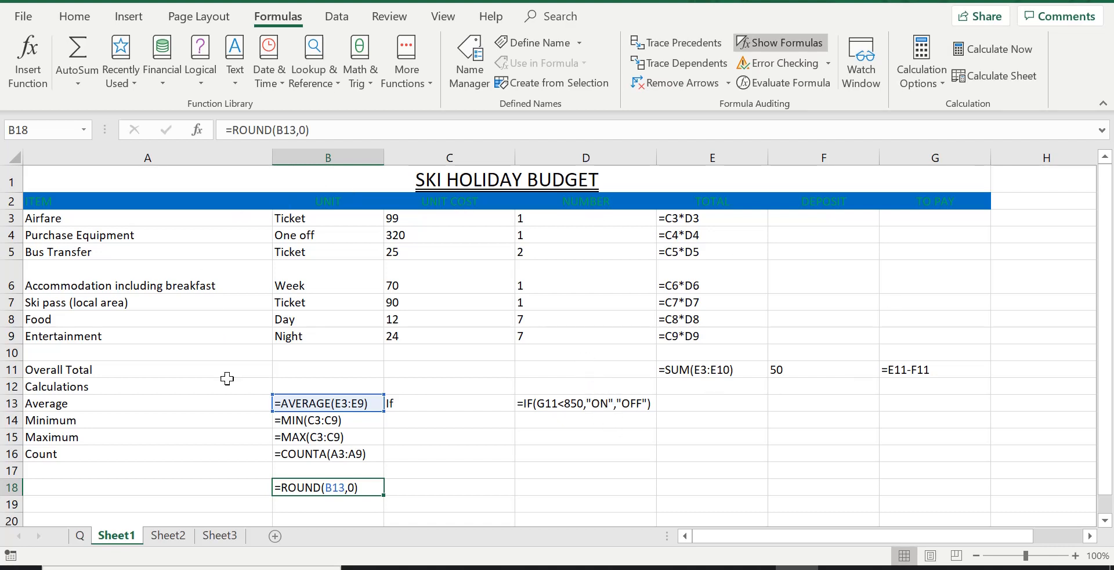
mouse_move(772, 431)
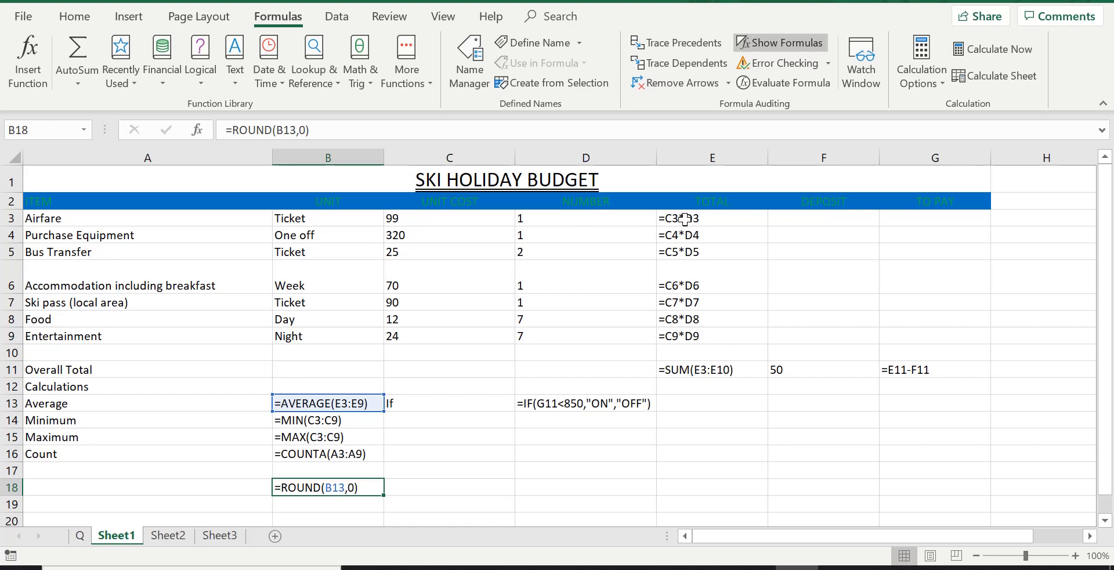
mouse_move(684, 331)
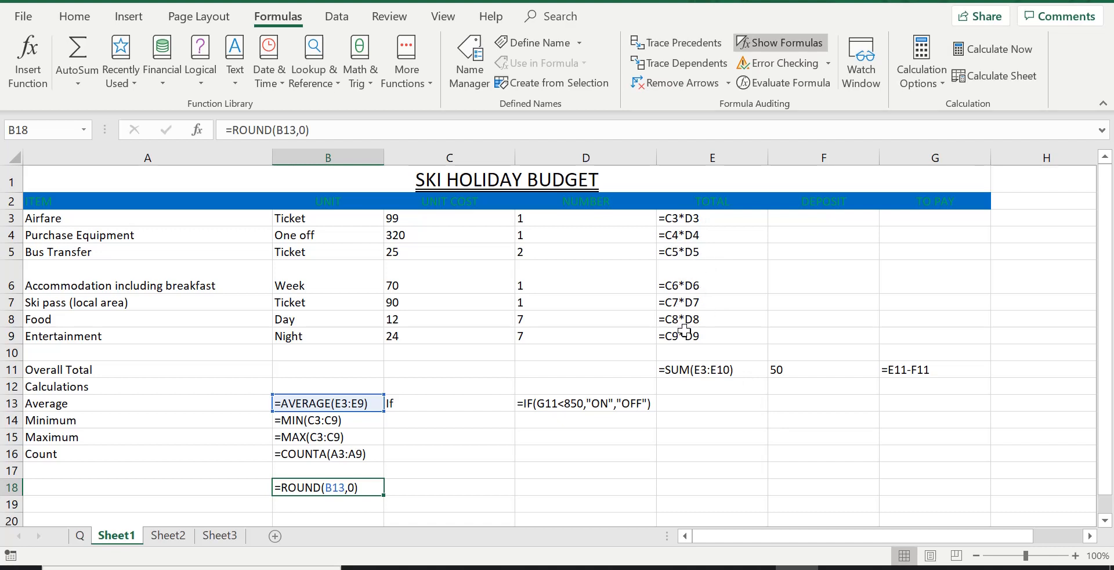
mouse_move(725, 375)
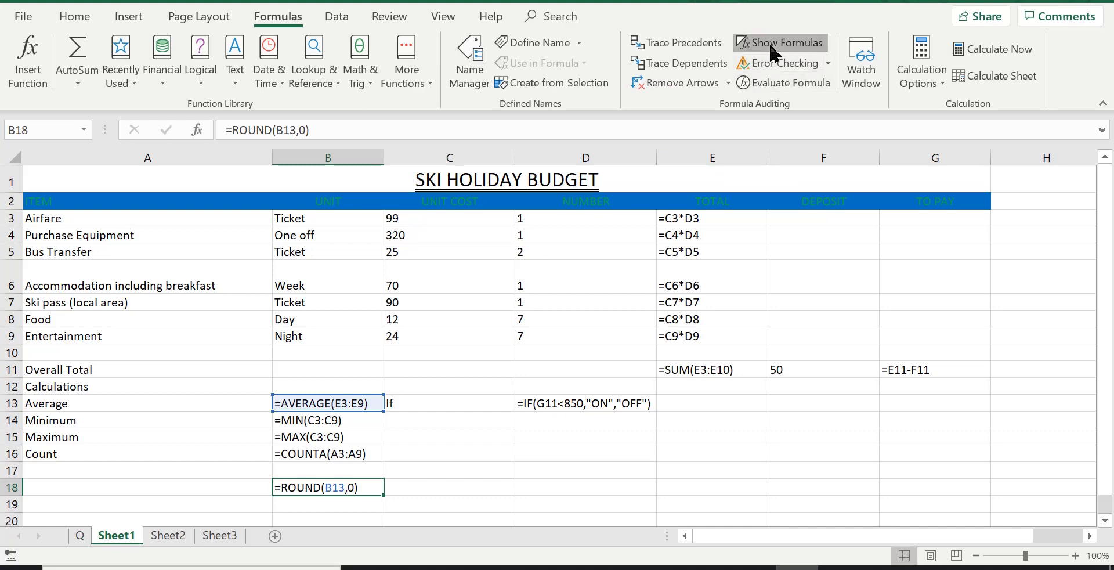
left_click(779, 42)
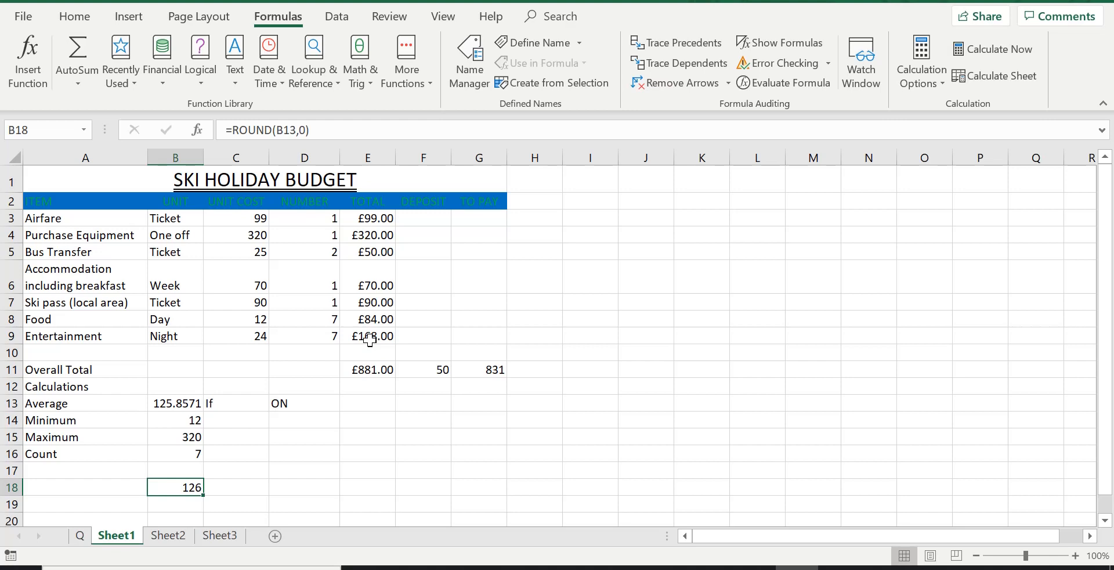
mouse_move(780, 43)
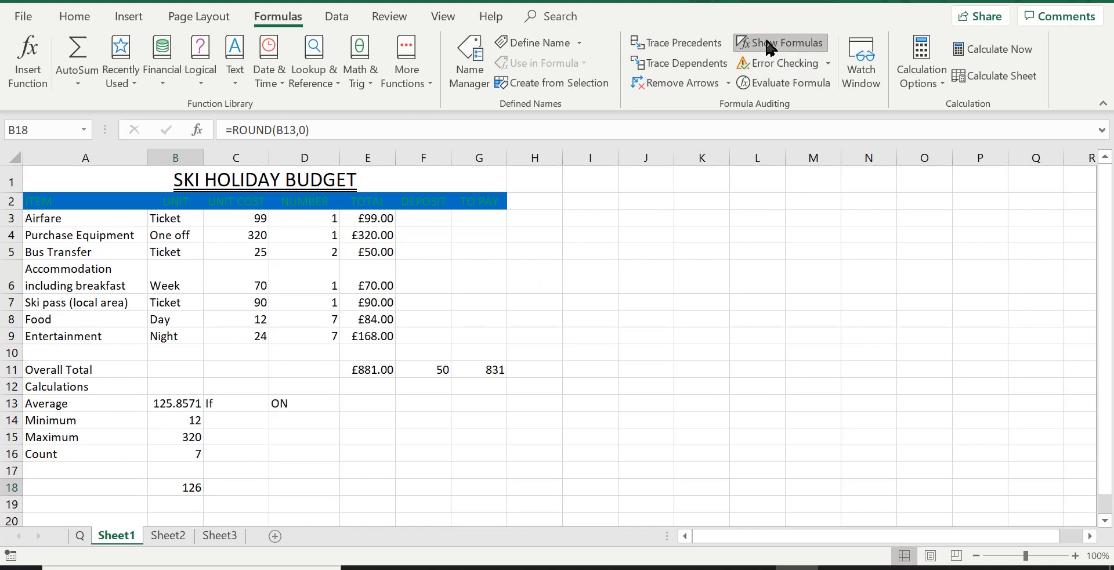
left_click(780, 42)
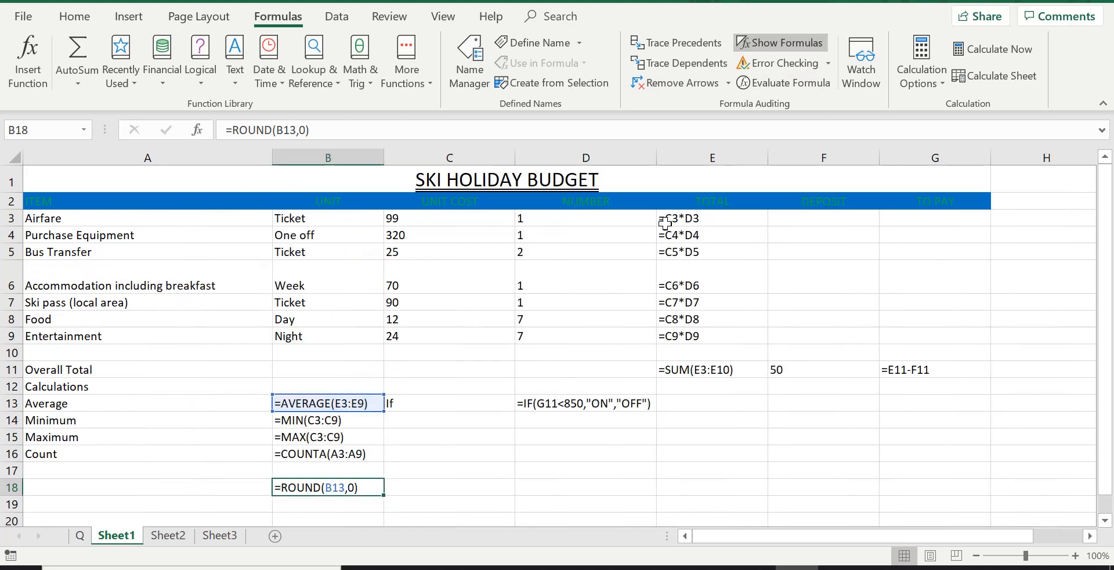
mouse_move(711, 268)
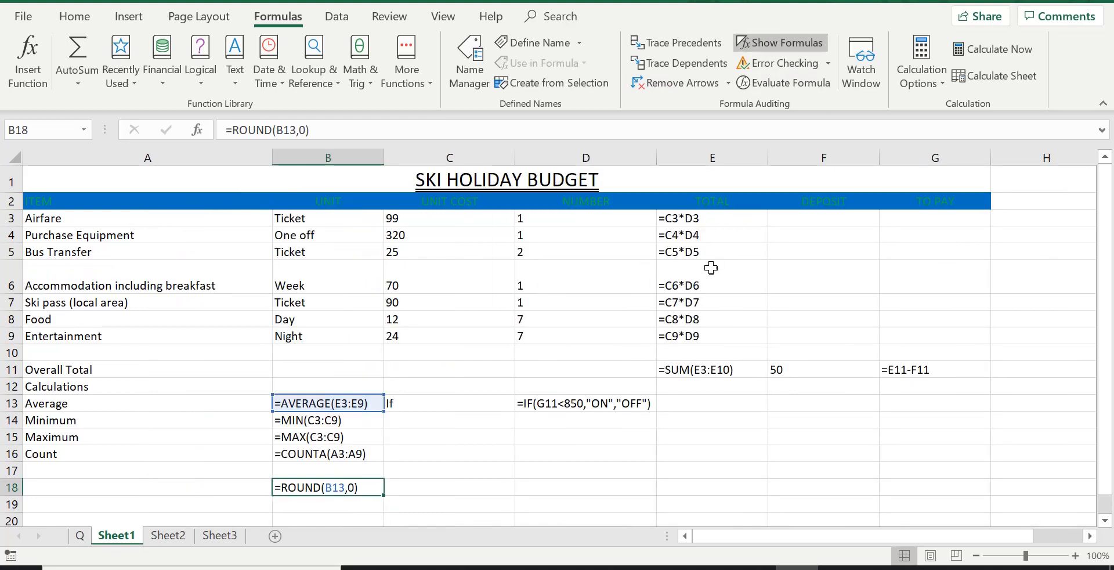
mouse_move(742, 418)
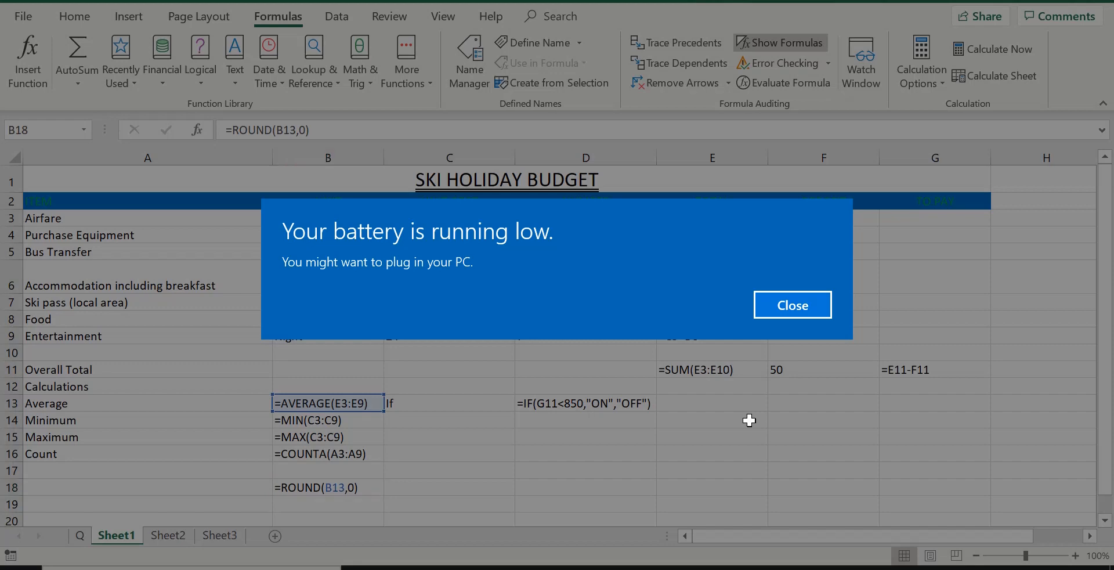
left_click(792, 305)
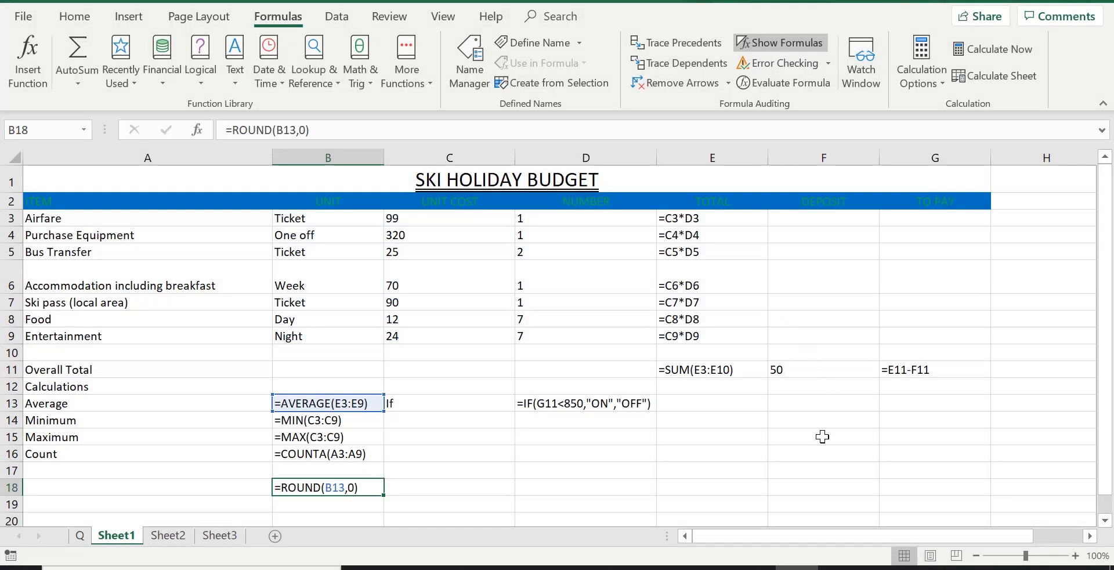